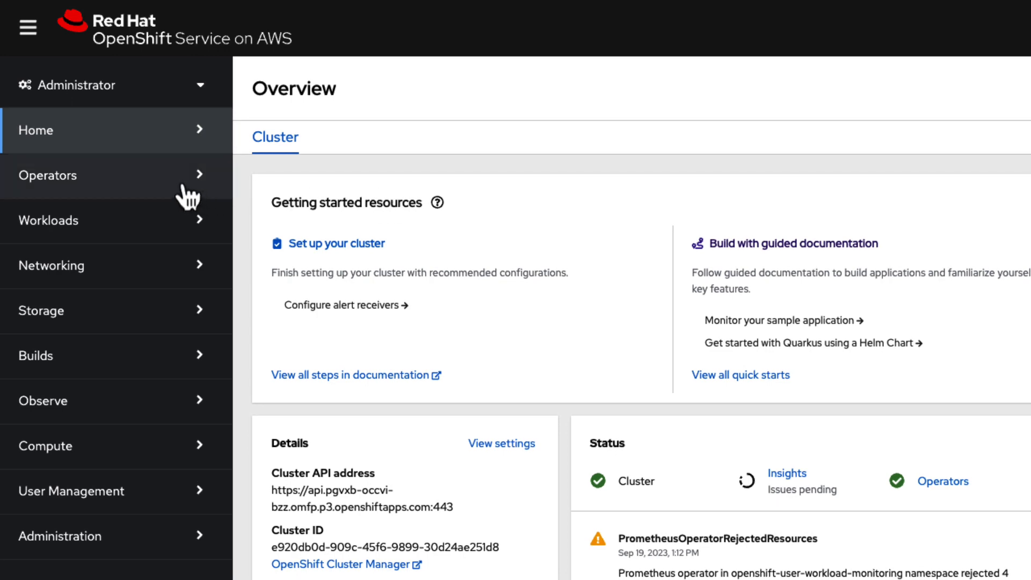
Search OperatorHub for 'ansible' and open the Ansible Automation Platform operator.
click(47, 175)
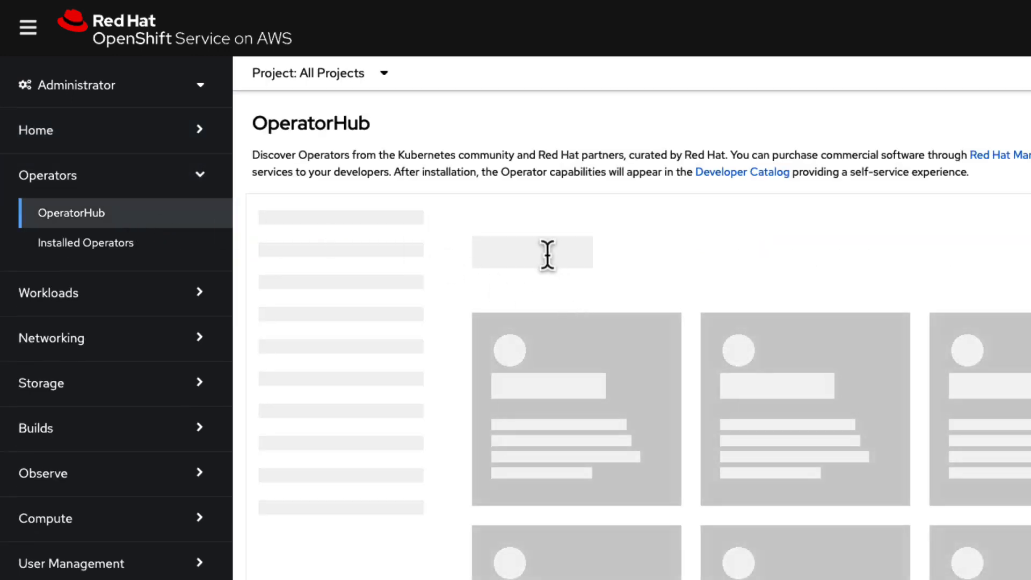
text(ansible)
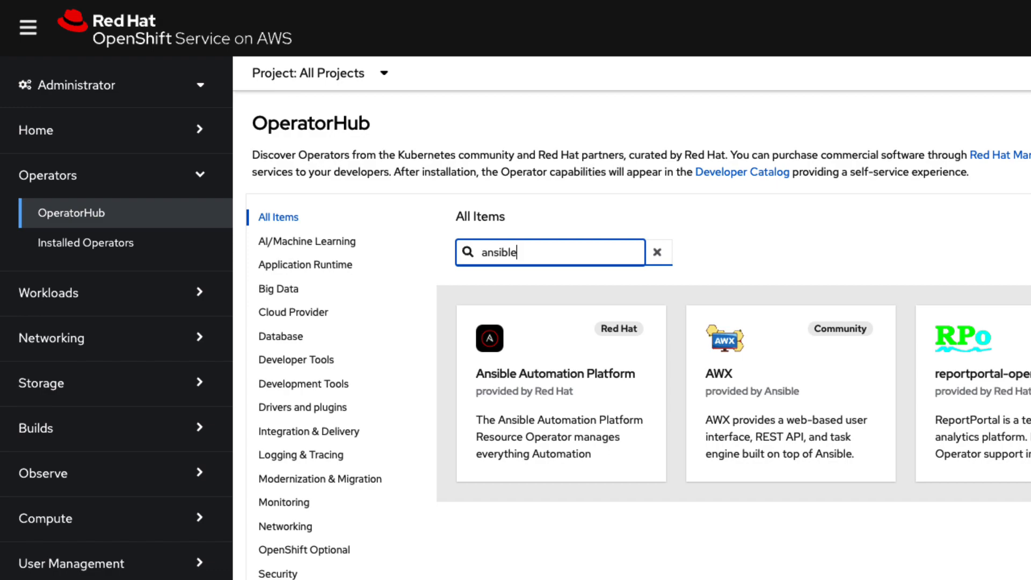
click(561, 374)
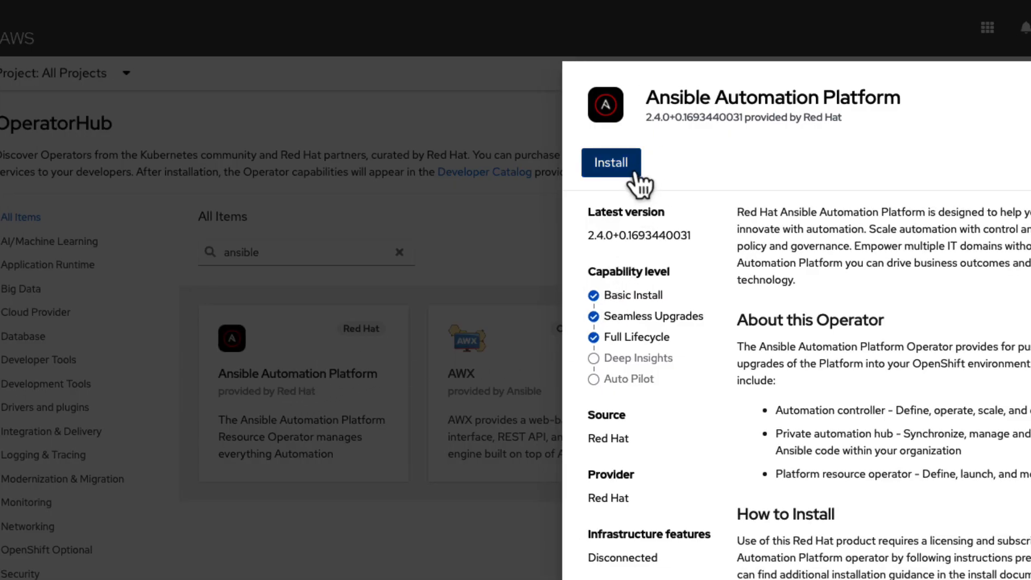
Install the Ansible Automation Platform operator into the aap namespace with automatic approval.
click(610, 162)
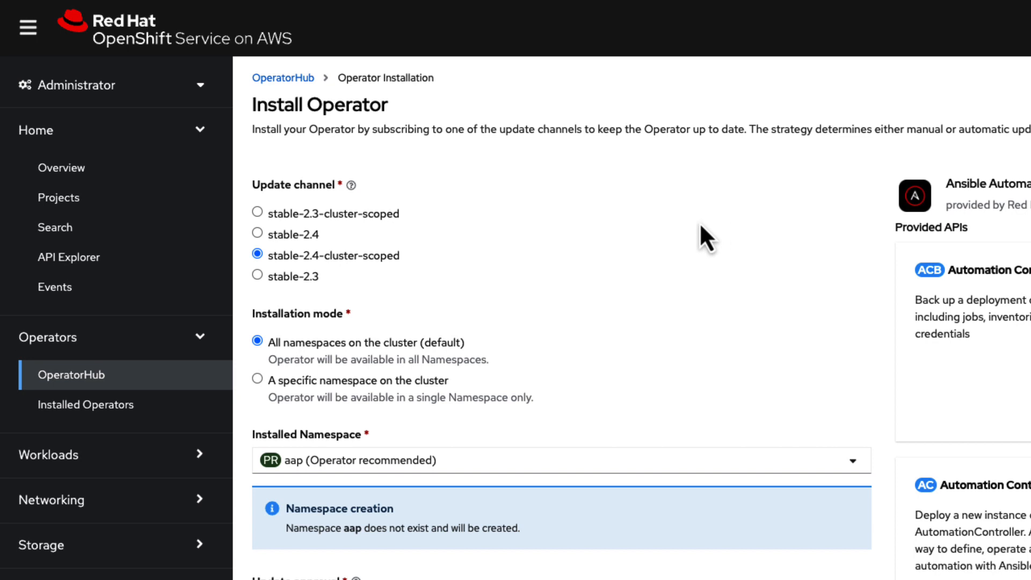
mouse_move(438, 392)
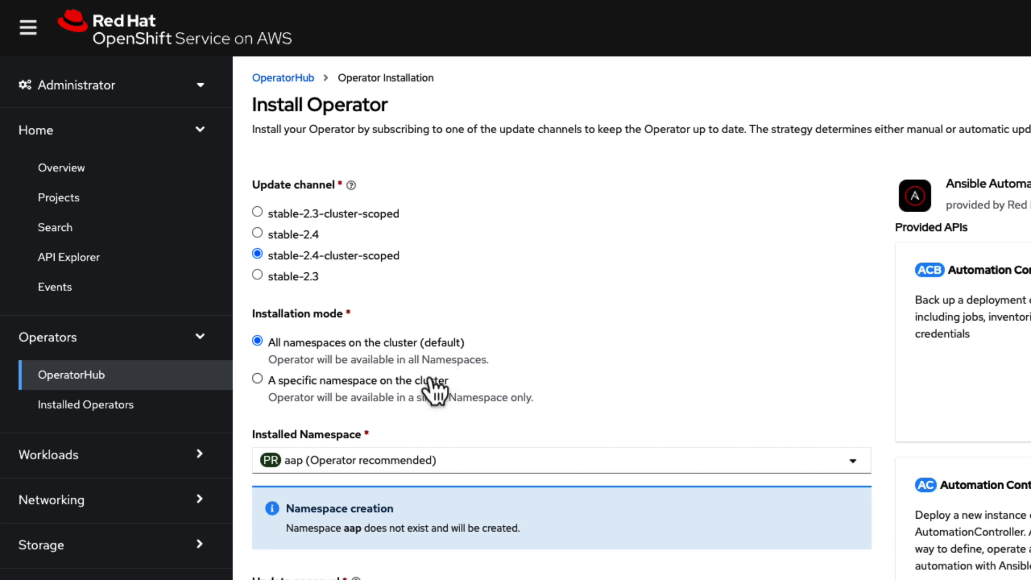
click(257, 380)
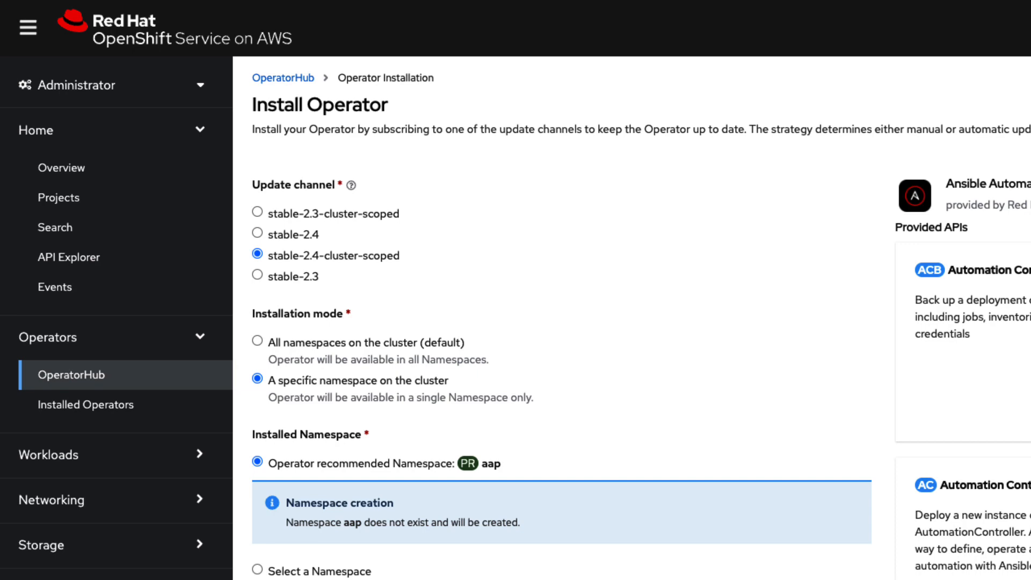
scroll(down, 3)
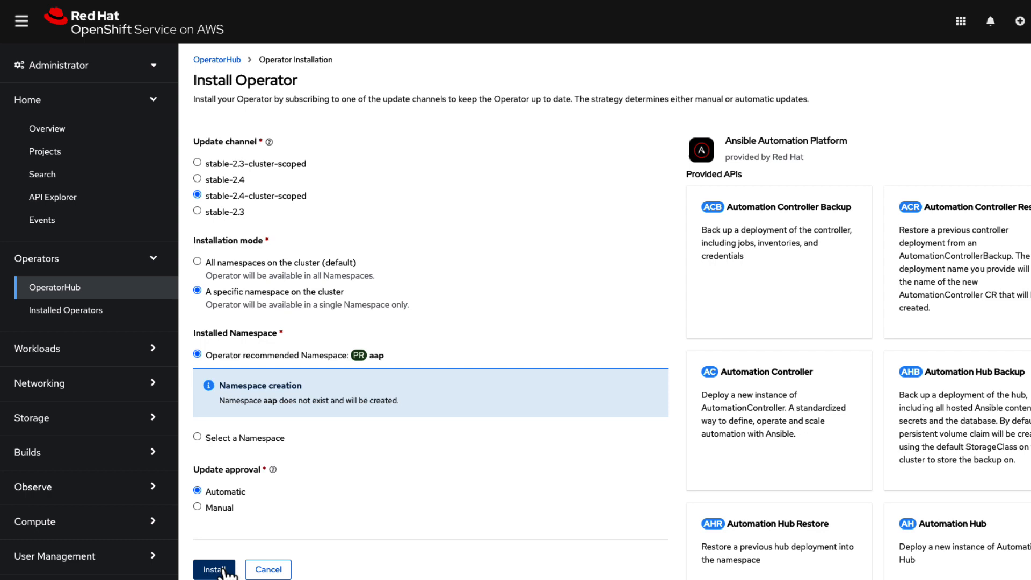
click(213, 568)
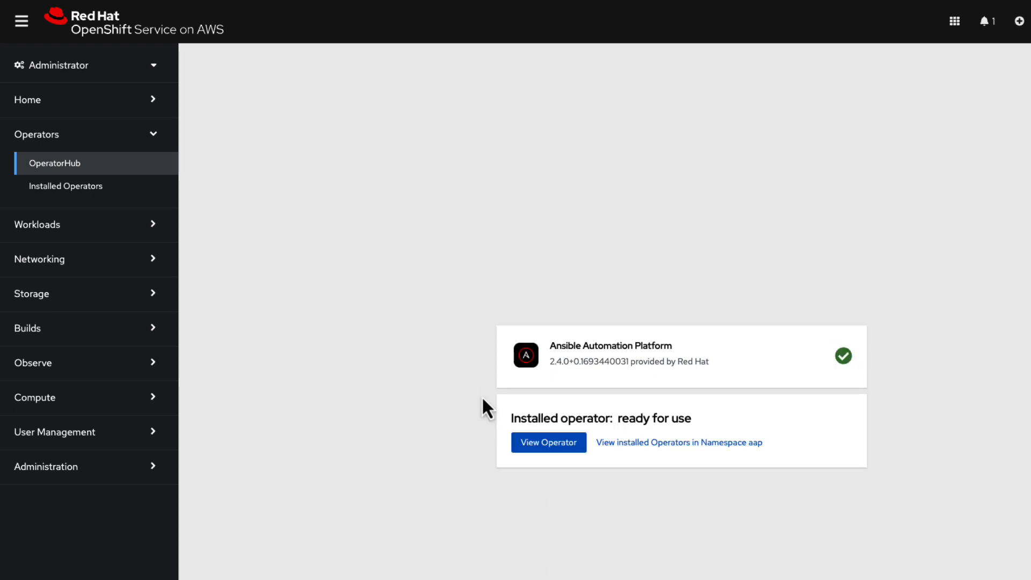
Create an AutomationController named 'my-automation-controller' from the installed operator.
click(548, 442)
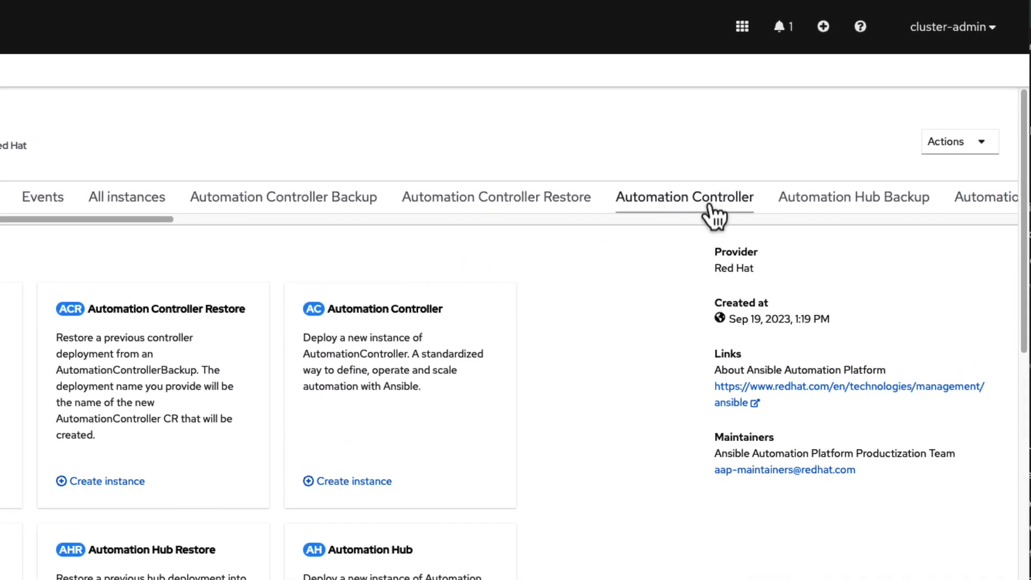
click(684, 196)
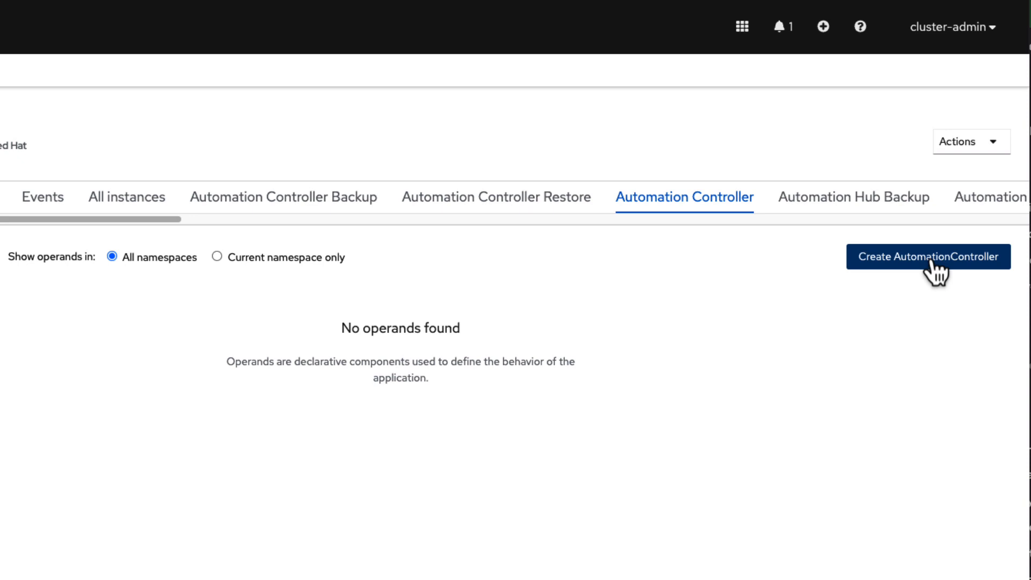
click(928, 257)
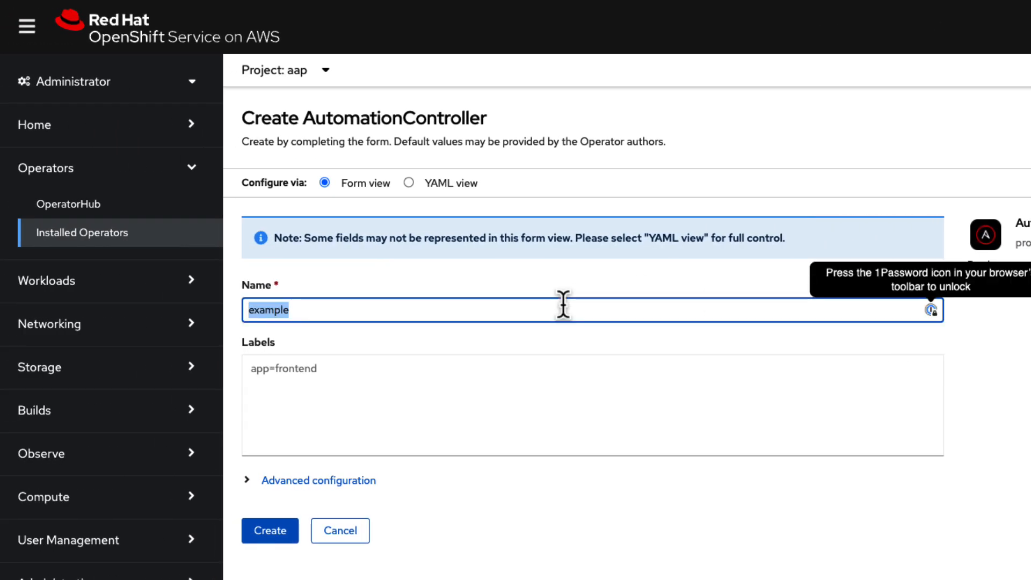
text(my-automati)
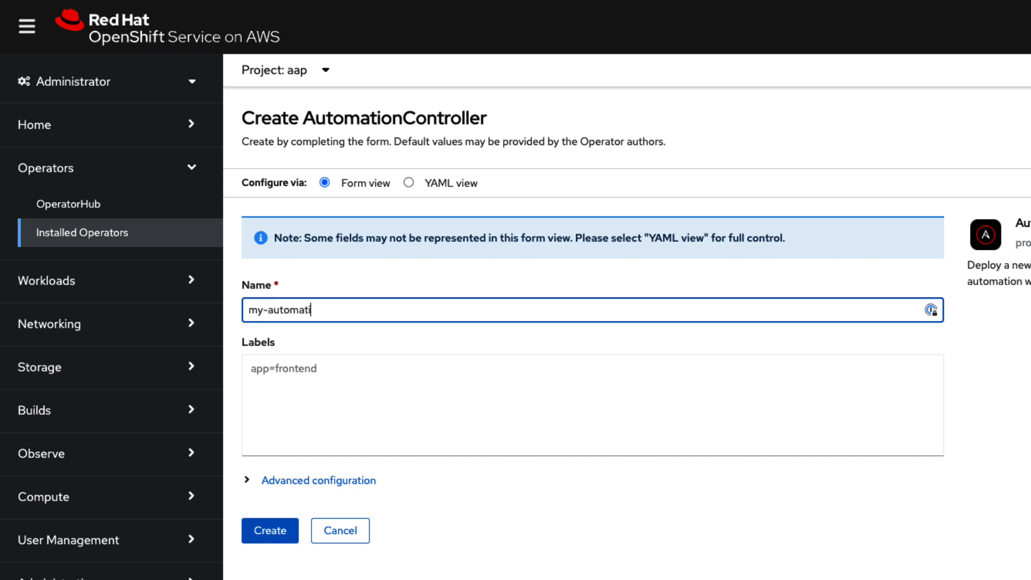
text(on-controller)
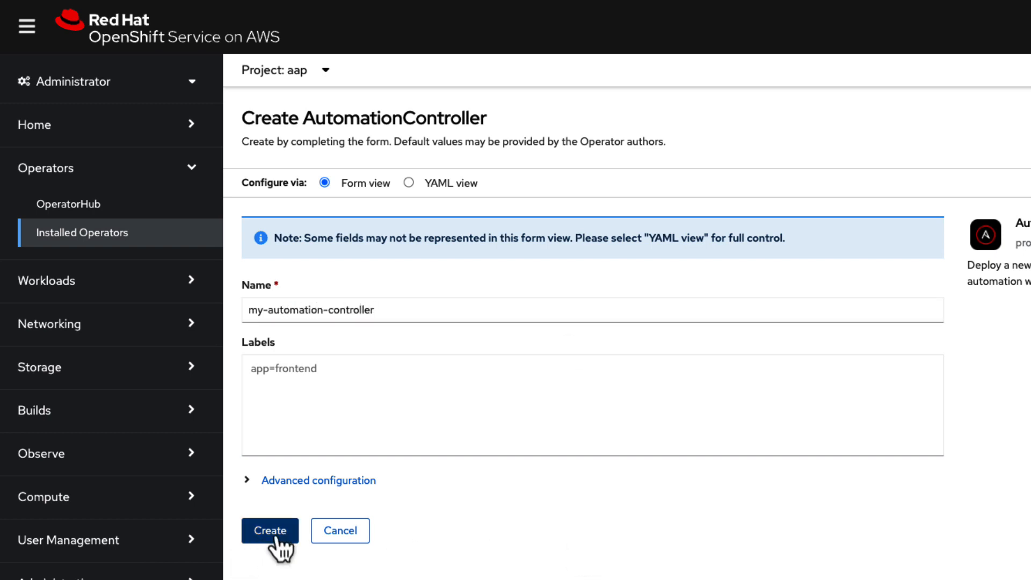
click(269, 530)
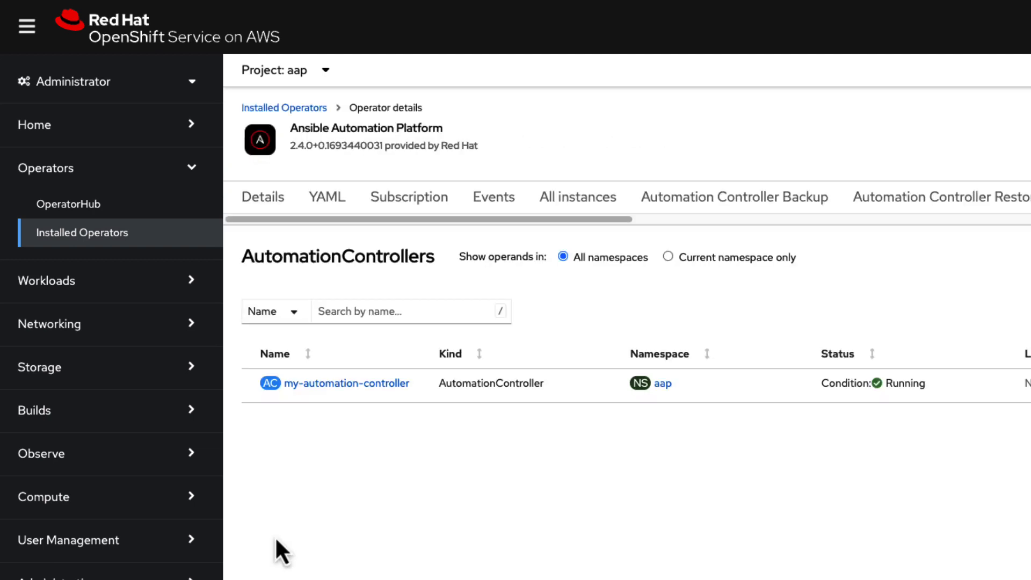
mouse_move(360, 431)
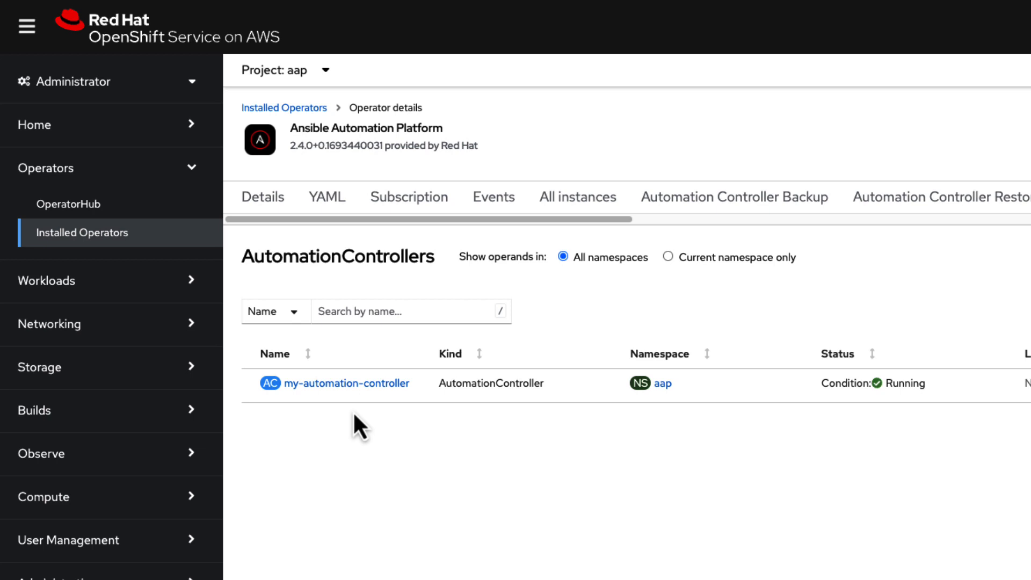
Check the aap project's running pods, then view the my-automation-controller route.
click(45, 280)
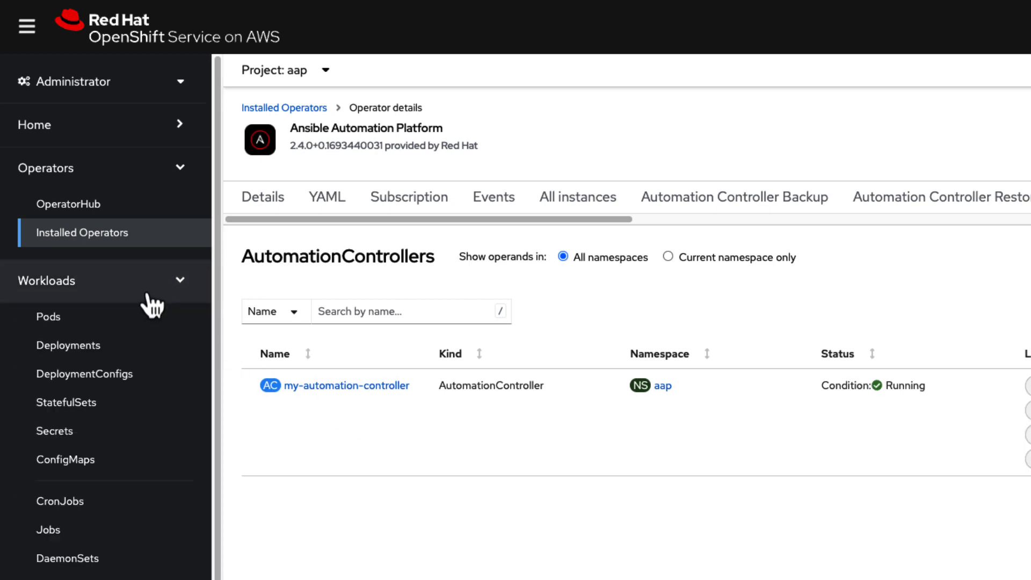
click(47, 317)
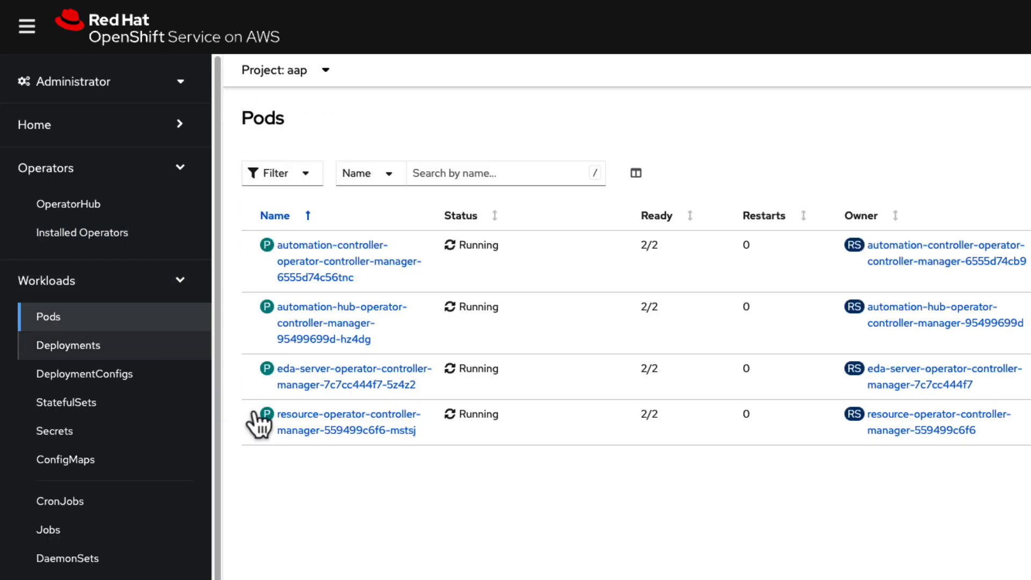
scroll(down, 3)
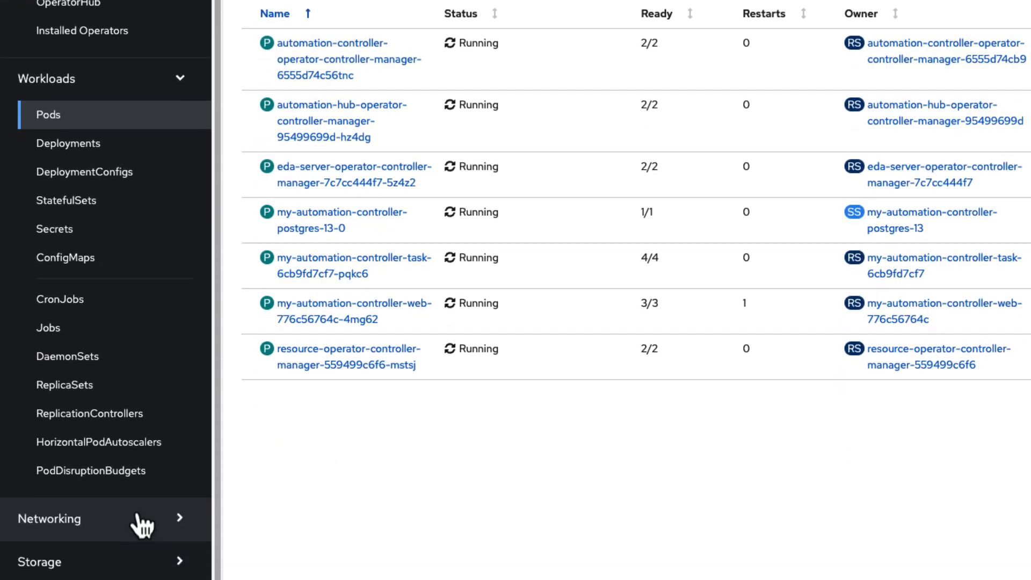
click(49, 519)
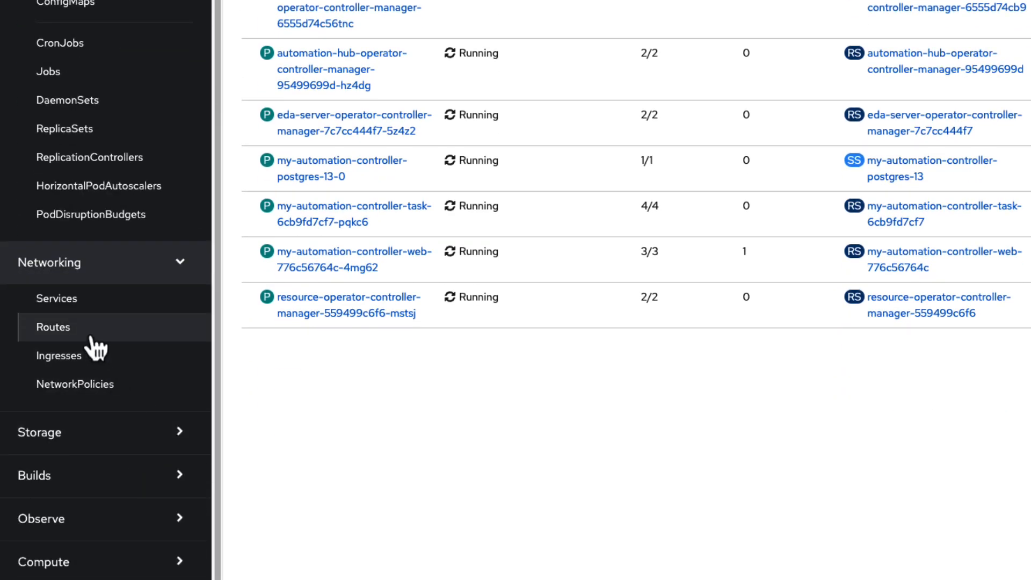
click(52, 327)
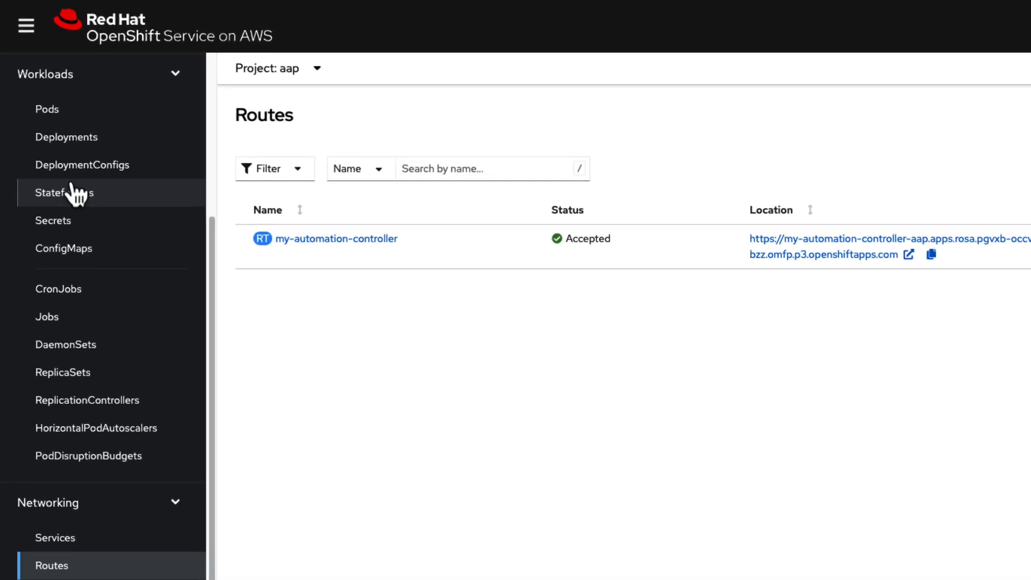
Open the my-automation-controller instance under the Ansible Automation Platform operator's Automation Controller tab.
click(79, 227)
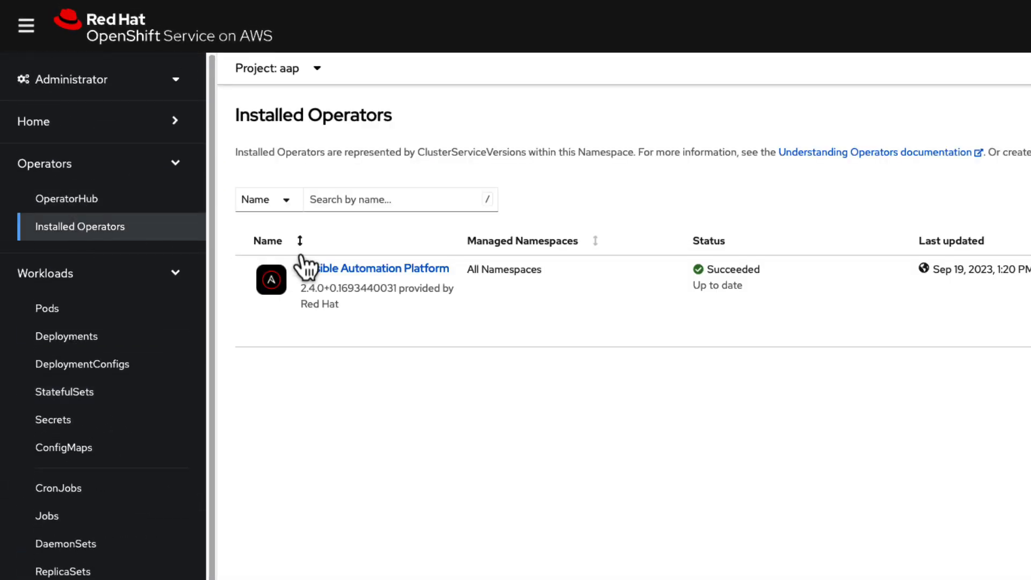
click(382, 268)
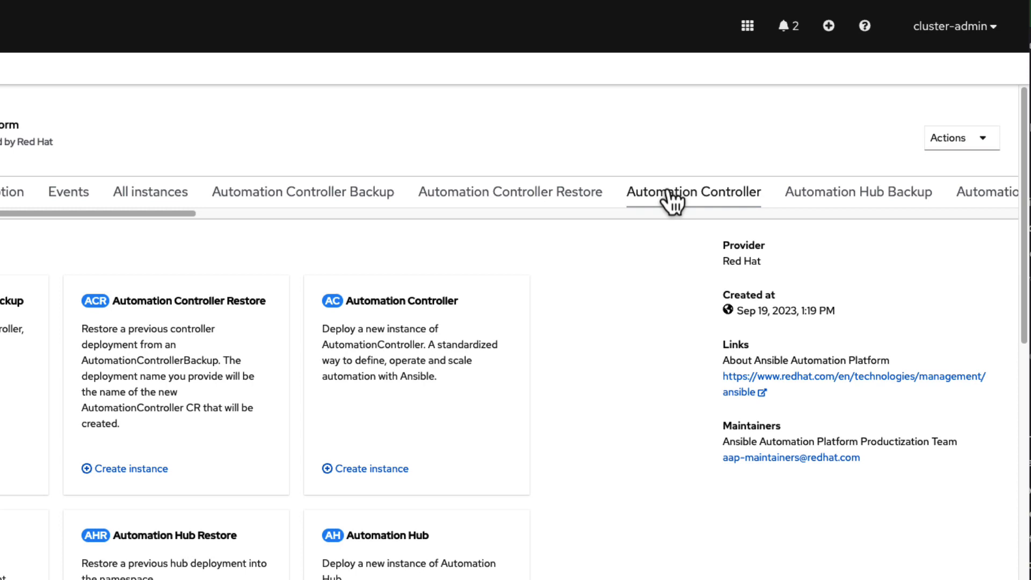
click(692, 192)
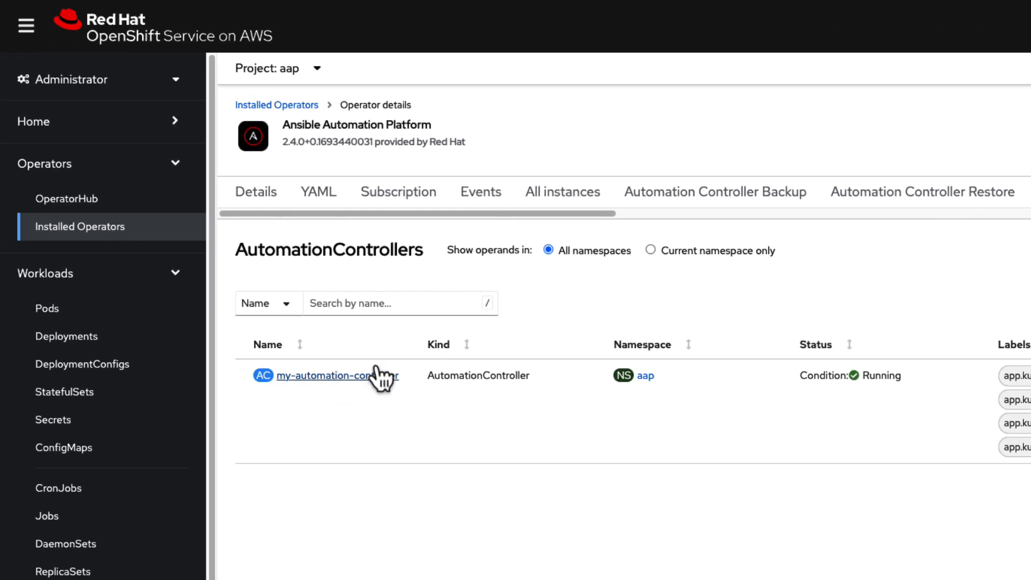
click(341, 375)
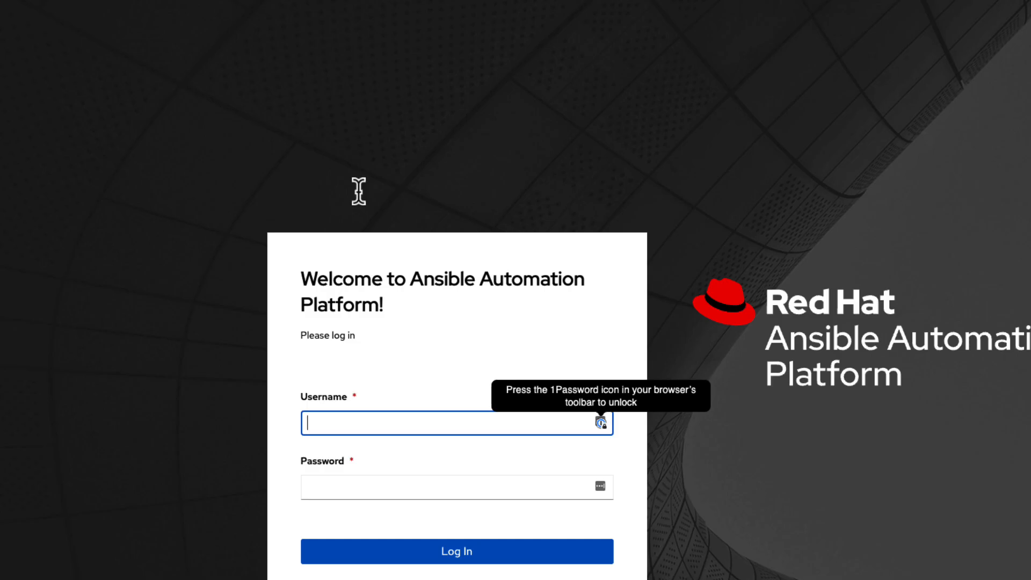
mouse_move(380, 424)
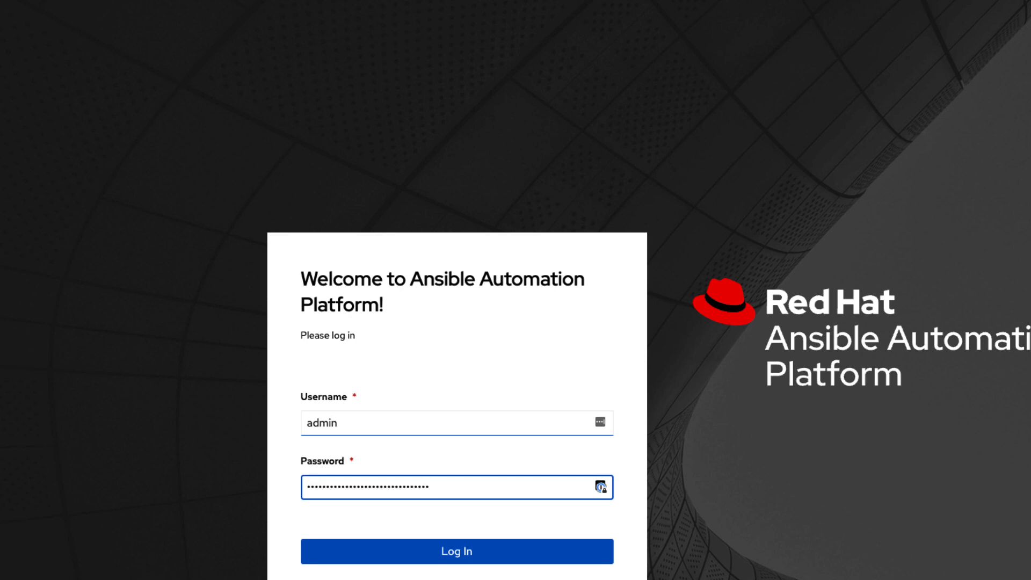
Log in to the automation controller as admin.
click(457, 551)
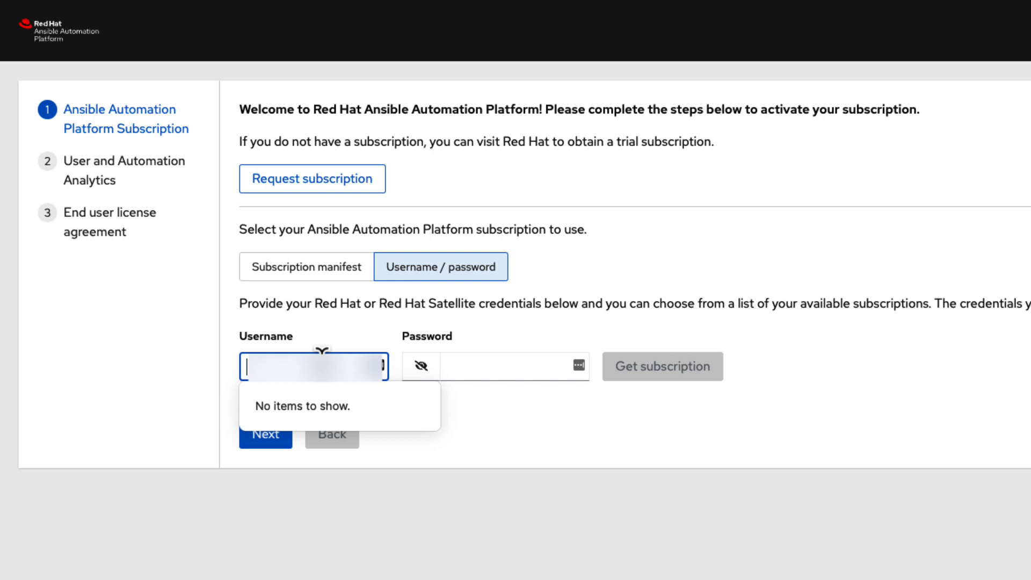
mouse_move(420, 366)
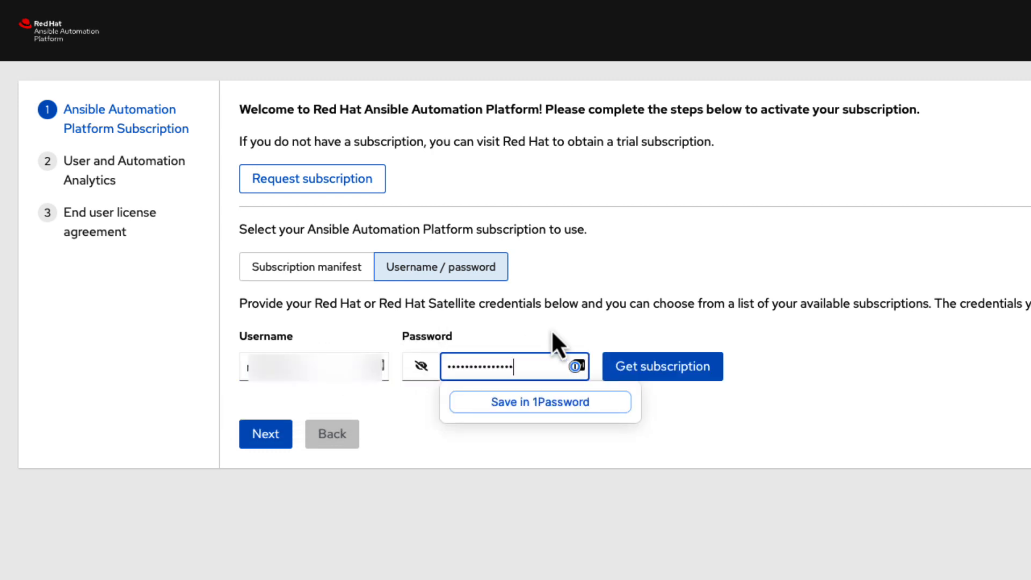
Fetch subscriptions, select Premium (10000 Managed Nodes), and continue to analytics.
click(662, 366)
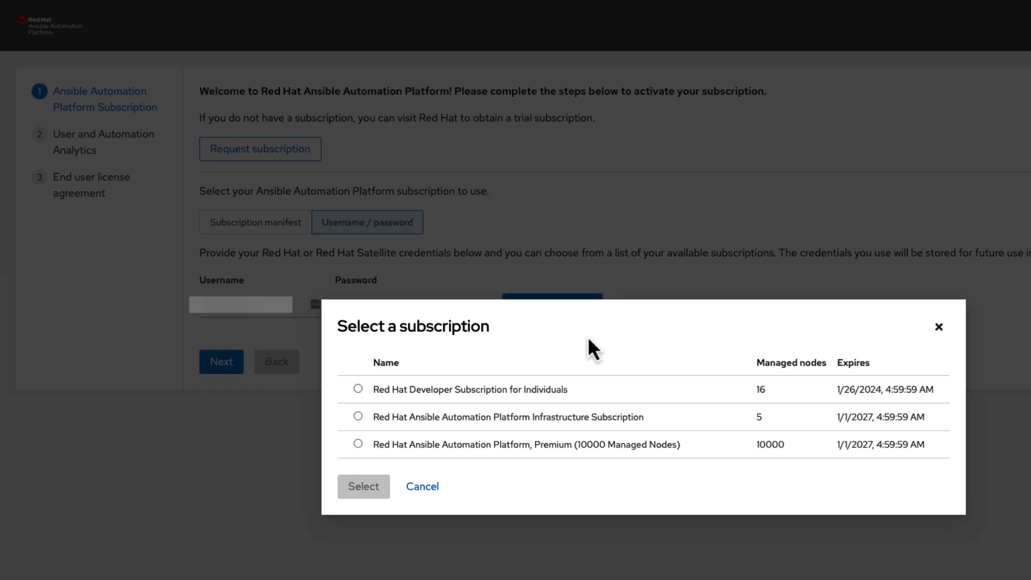
click(358, 444)
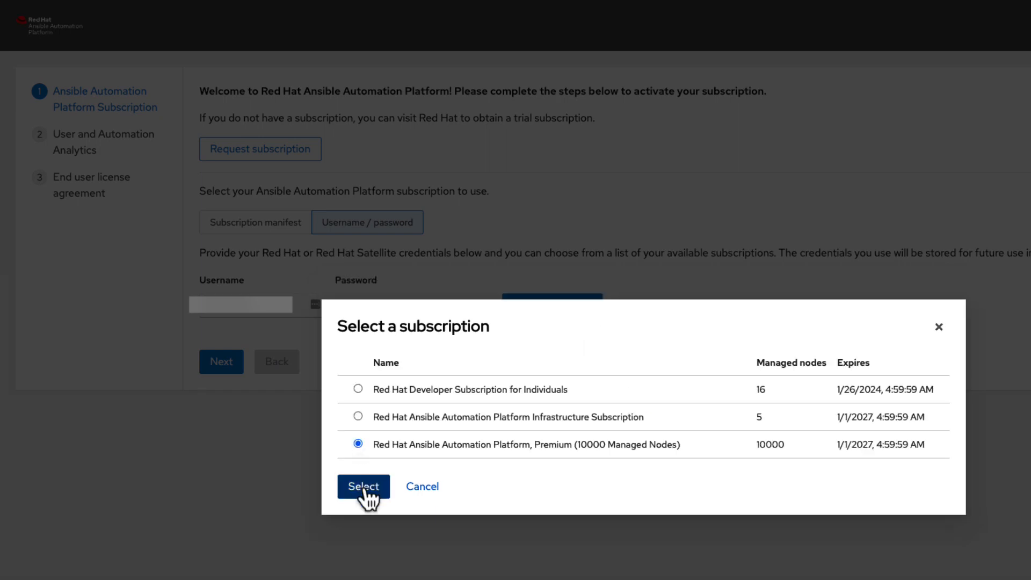
click(362, 487)
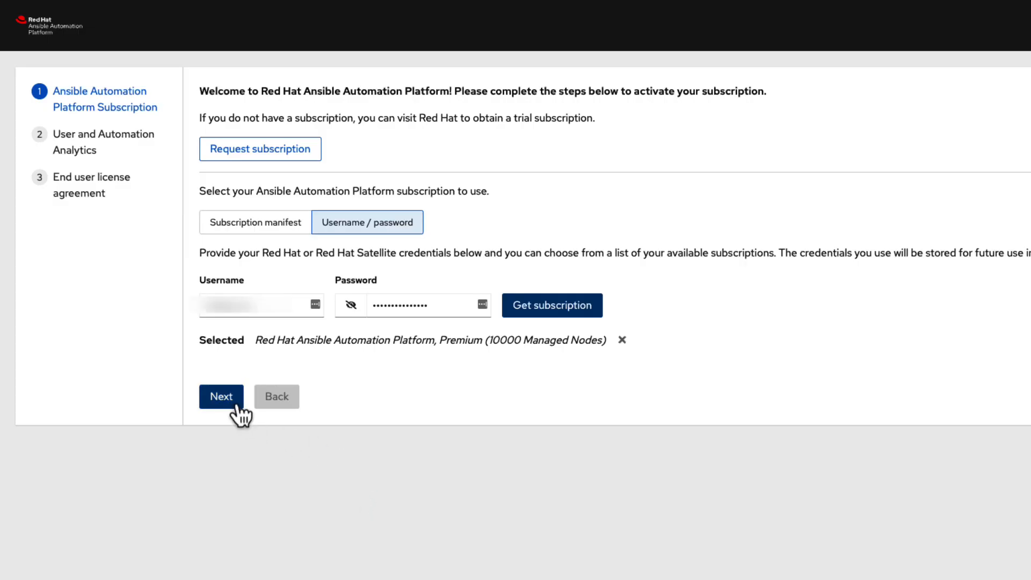
click(222, 395)
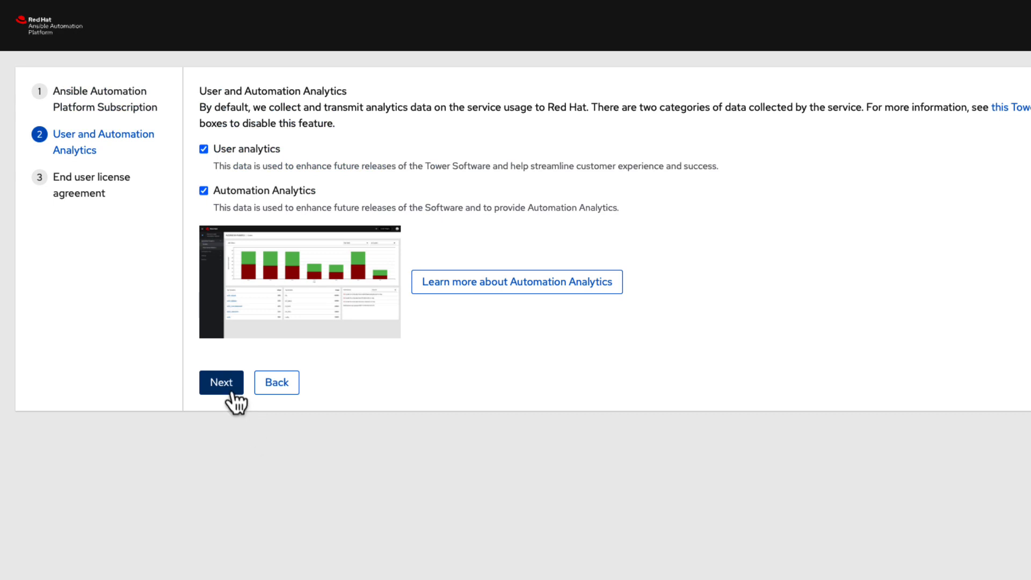
Keep the default analytics options and submit the End User License Agreement.
click(221, 382)
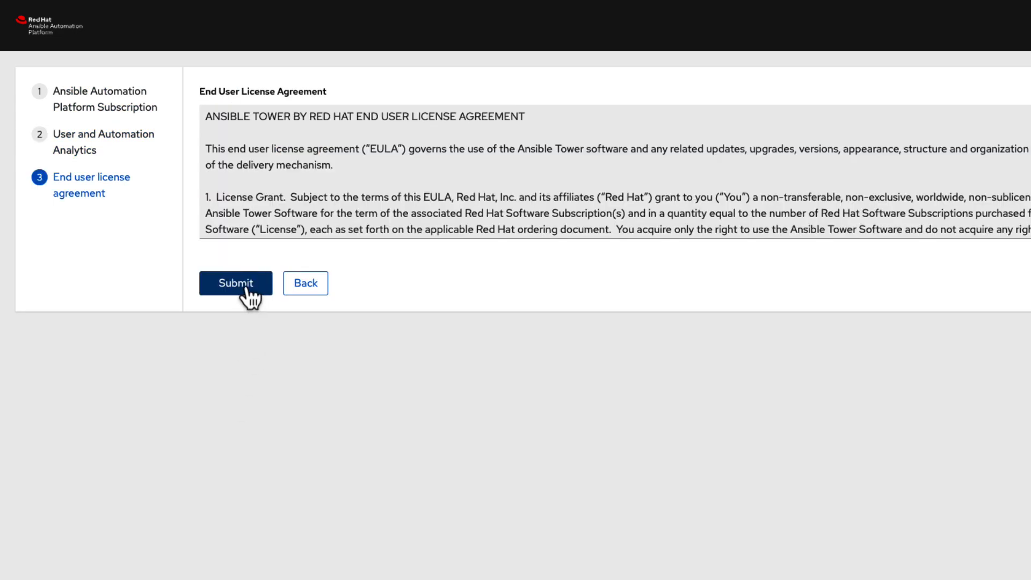
click(235, 283)
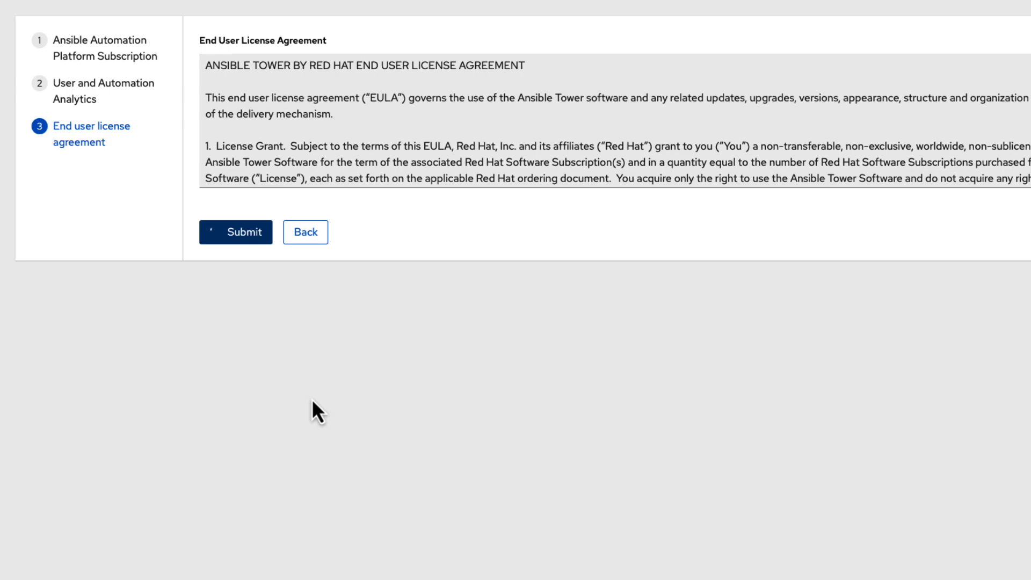
click(235, 231)
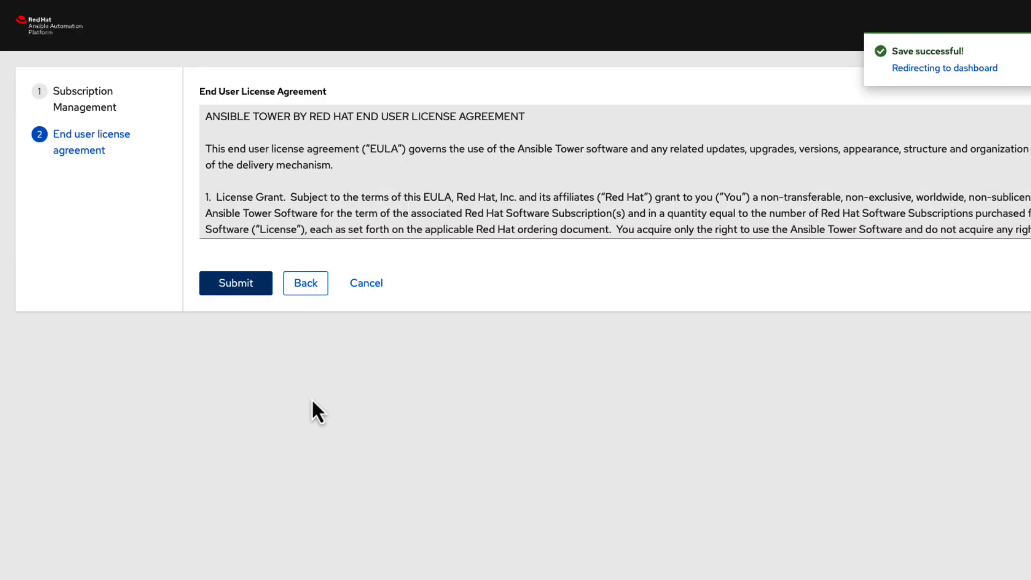
click(235, 283)
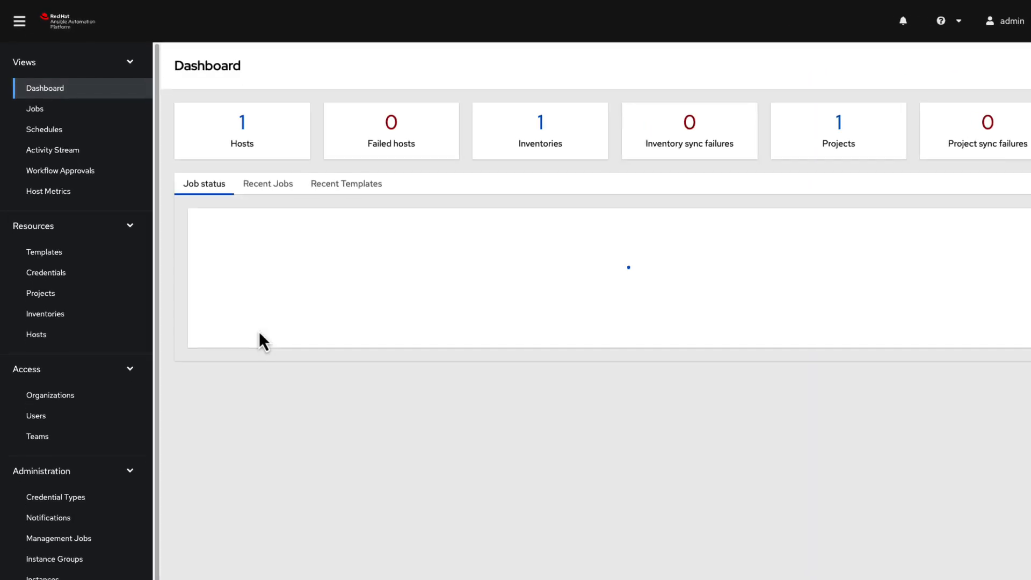